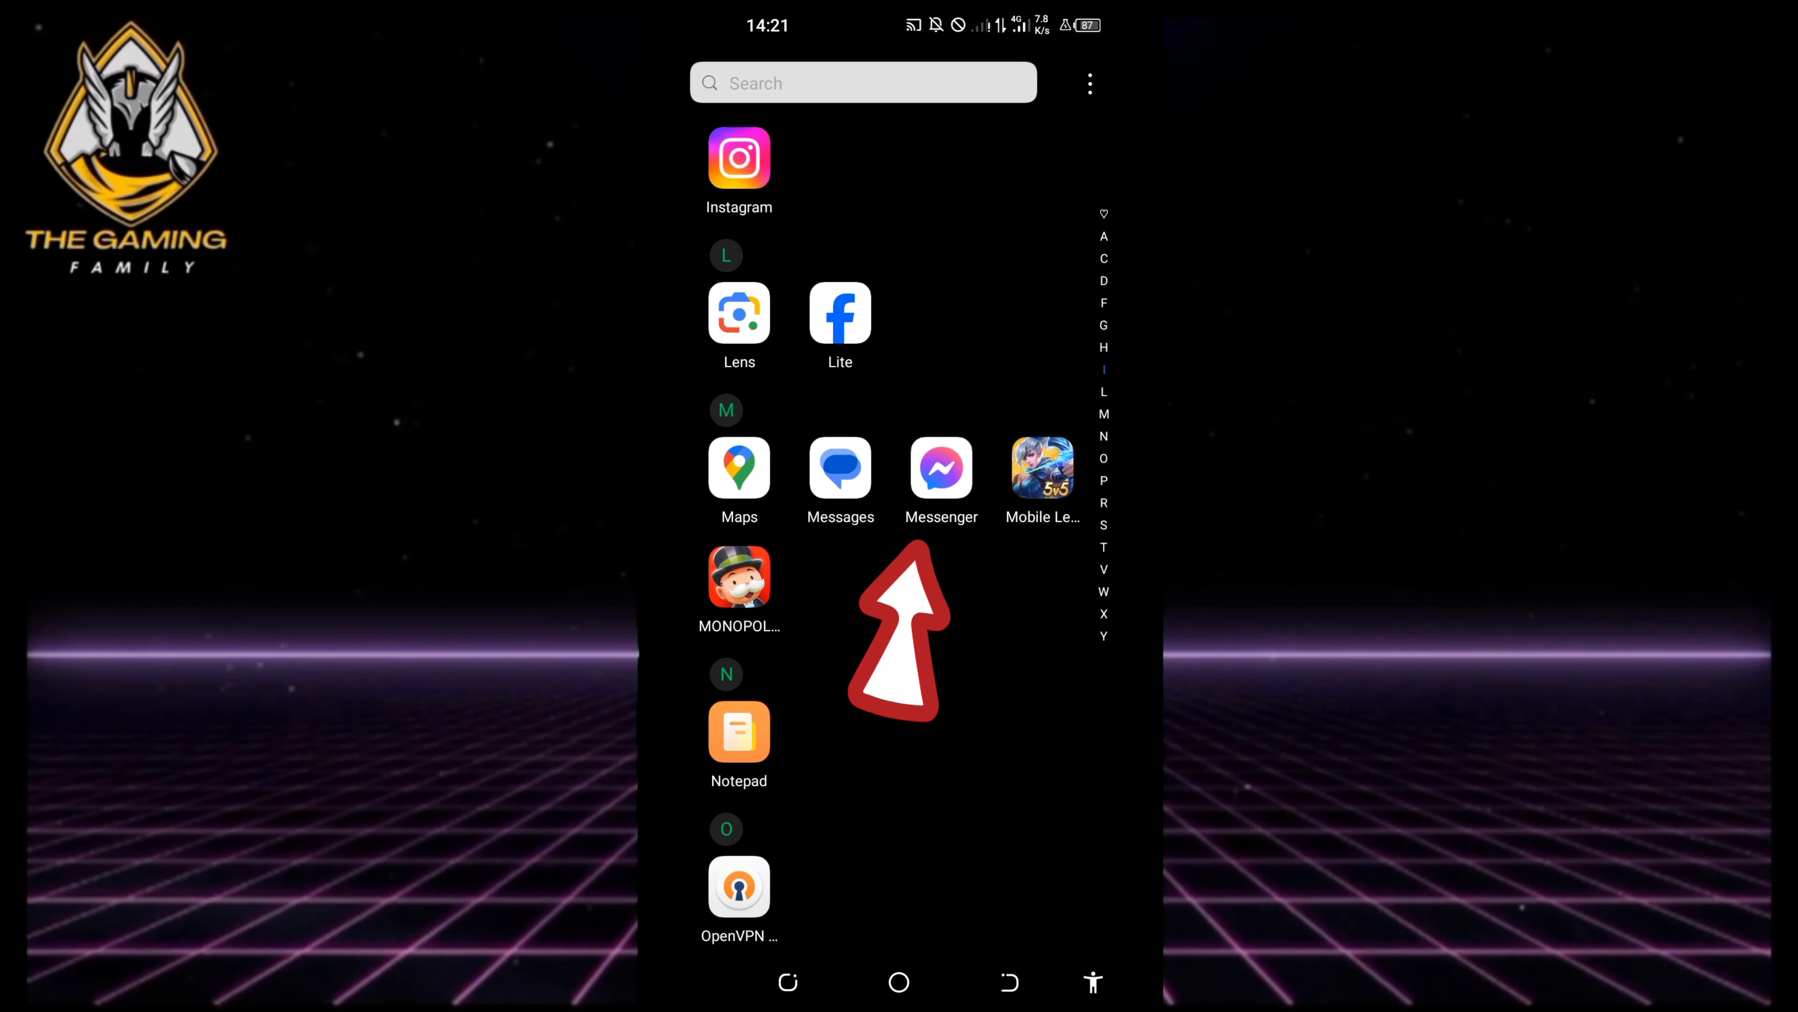
- Launch Messenger and show its side menu of chats and communities
click(939, 469)
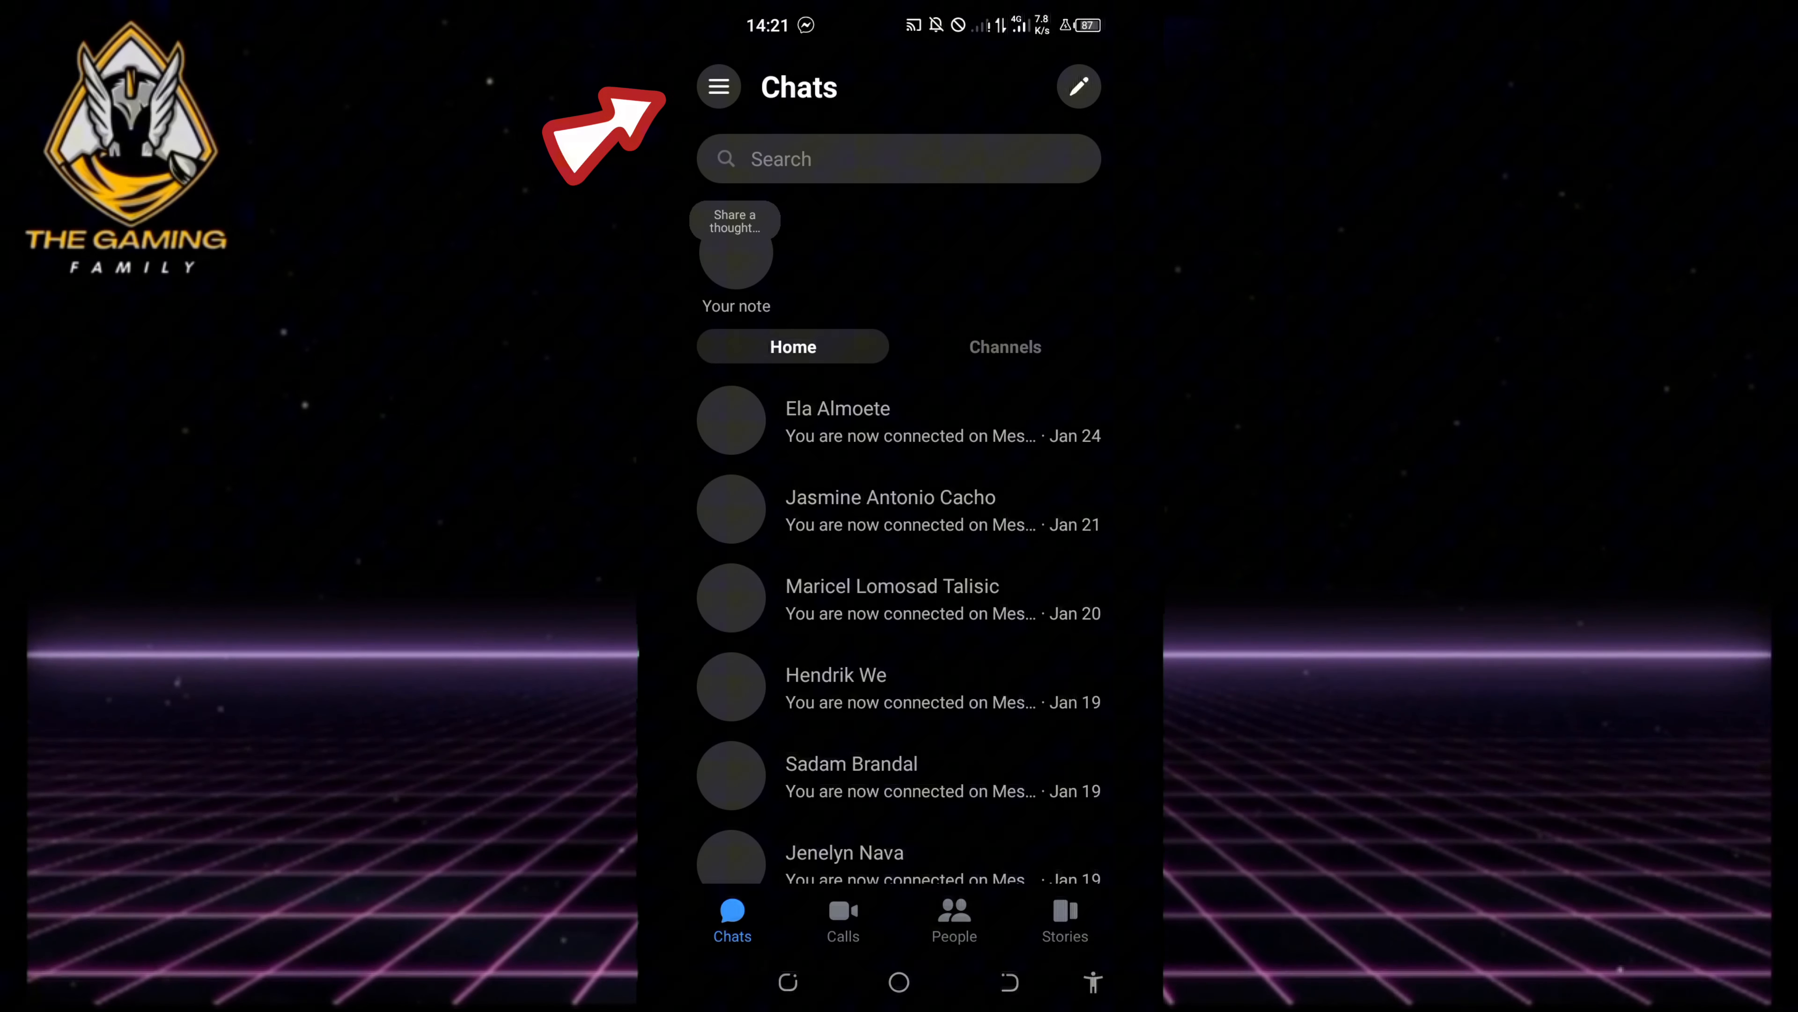
click(718, 87)
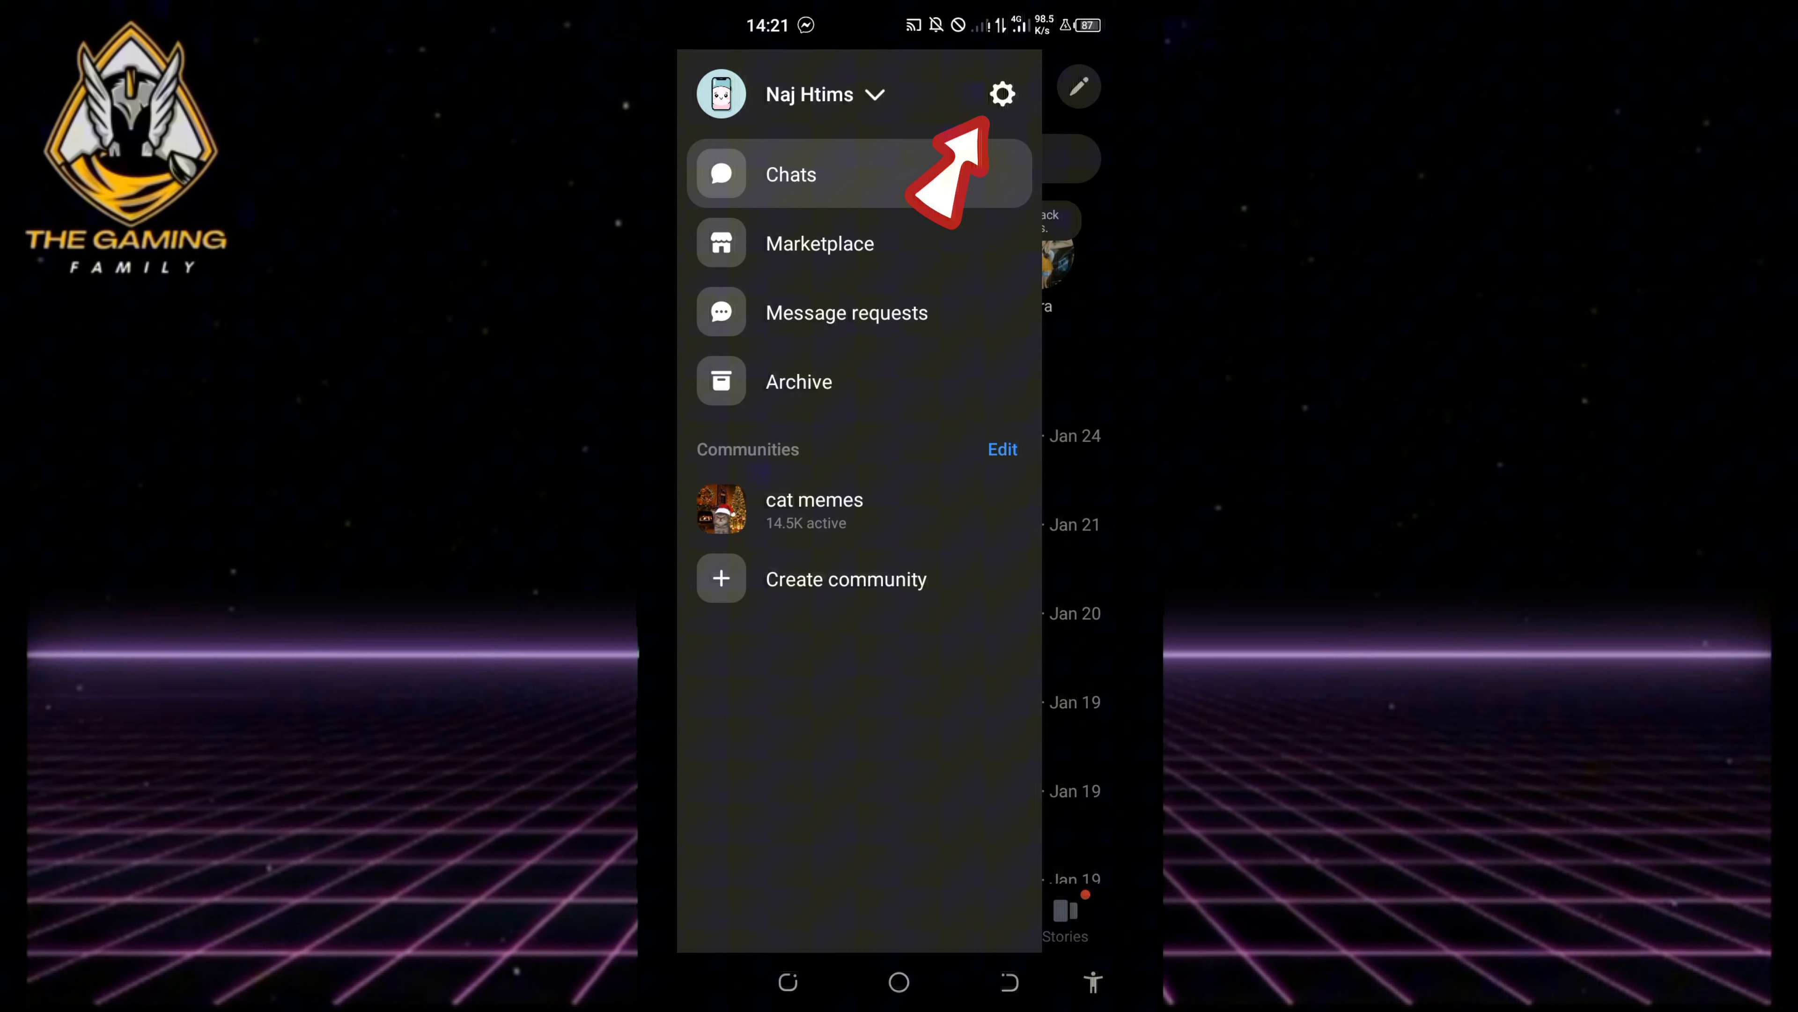
- Go from account settings into Privacy & safety toward Read receipts
click(1001, 92)
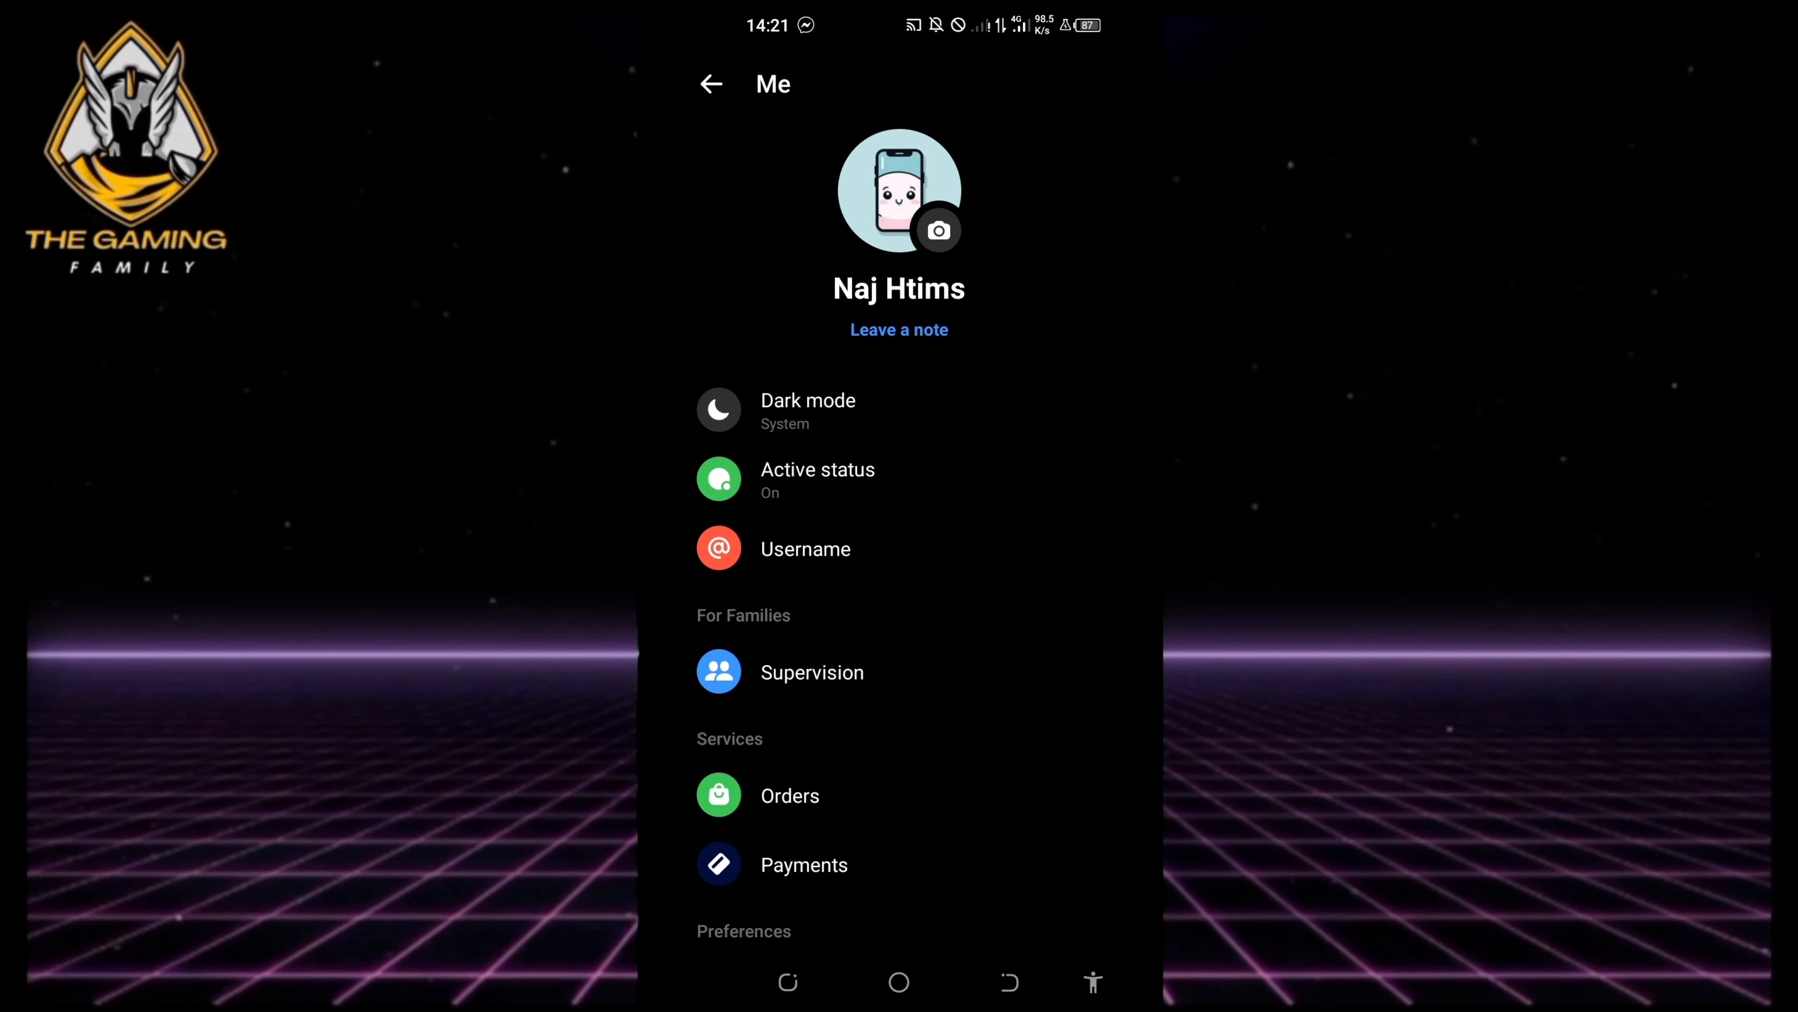
scroll(down, 3)
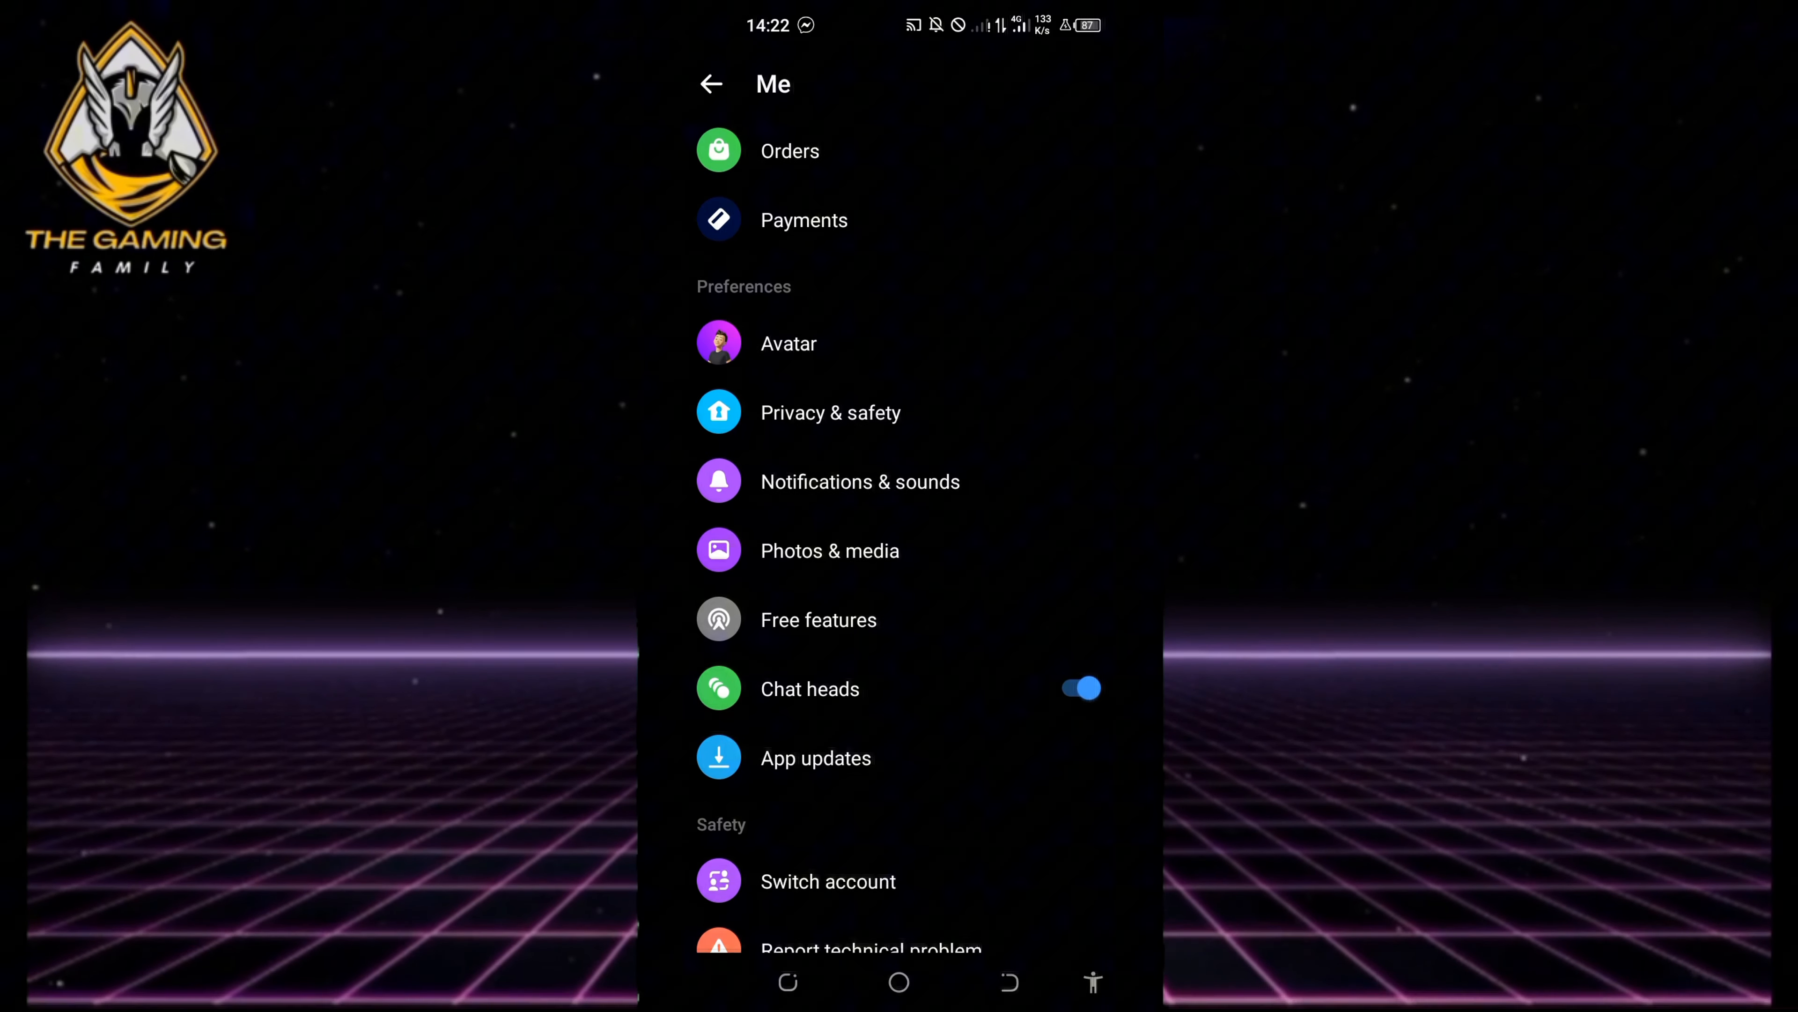
scroll(up, 3)
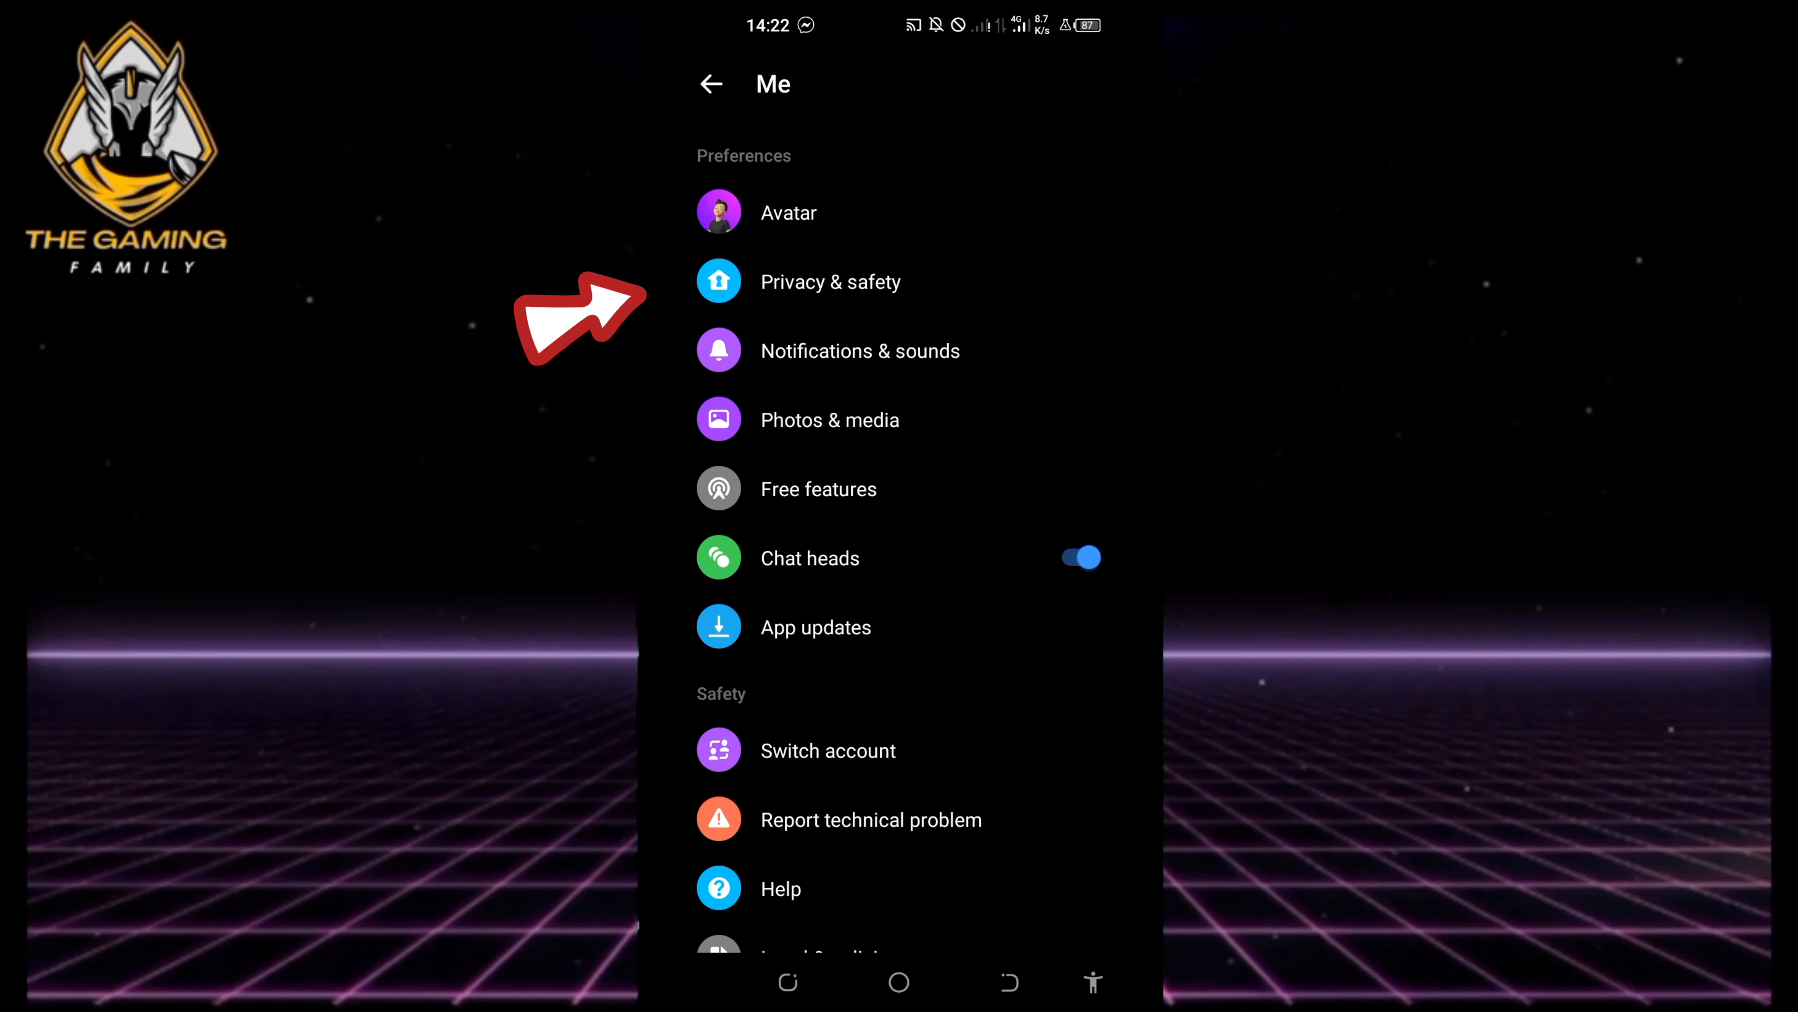
click(829, 281)
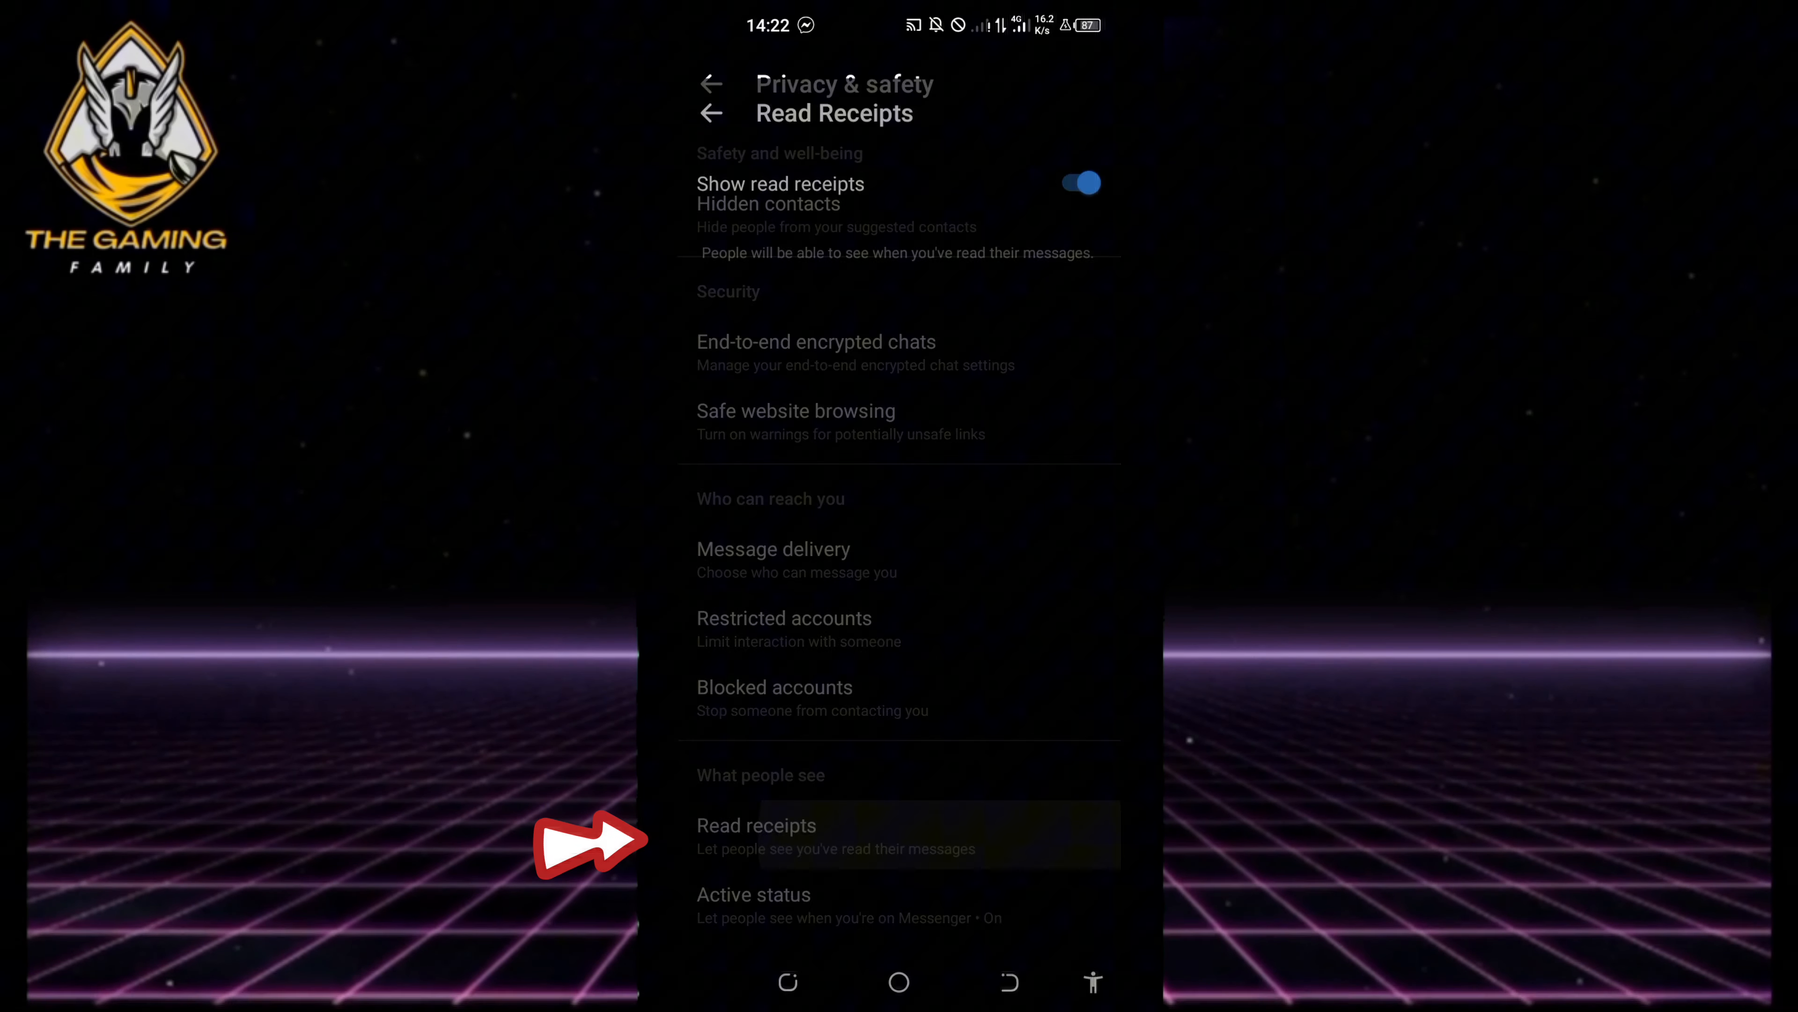
click(756, 824)
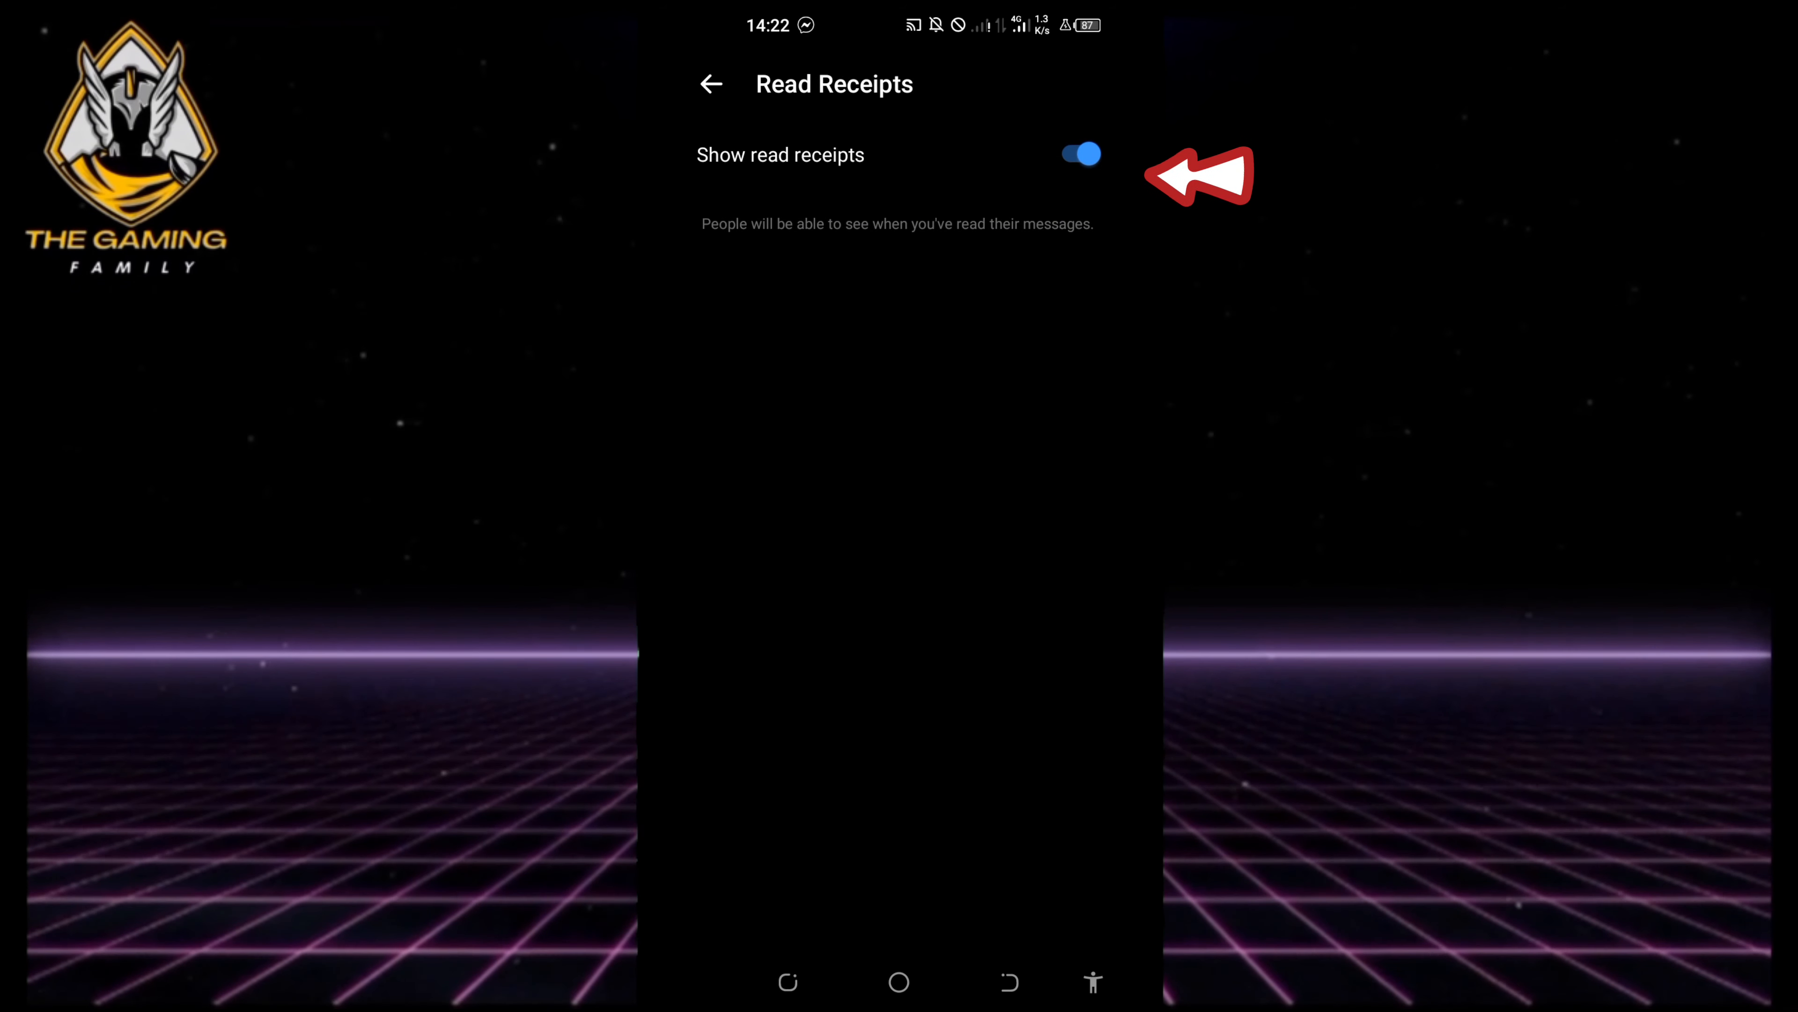
click(1076, 154)
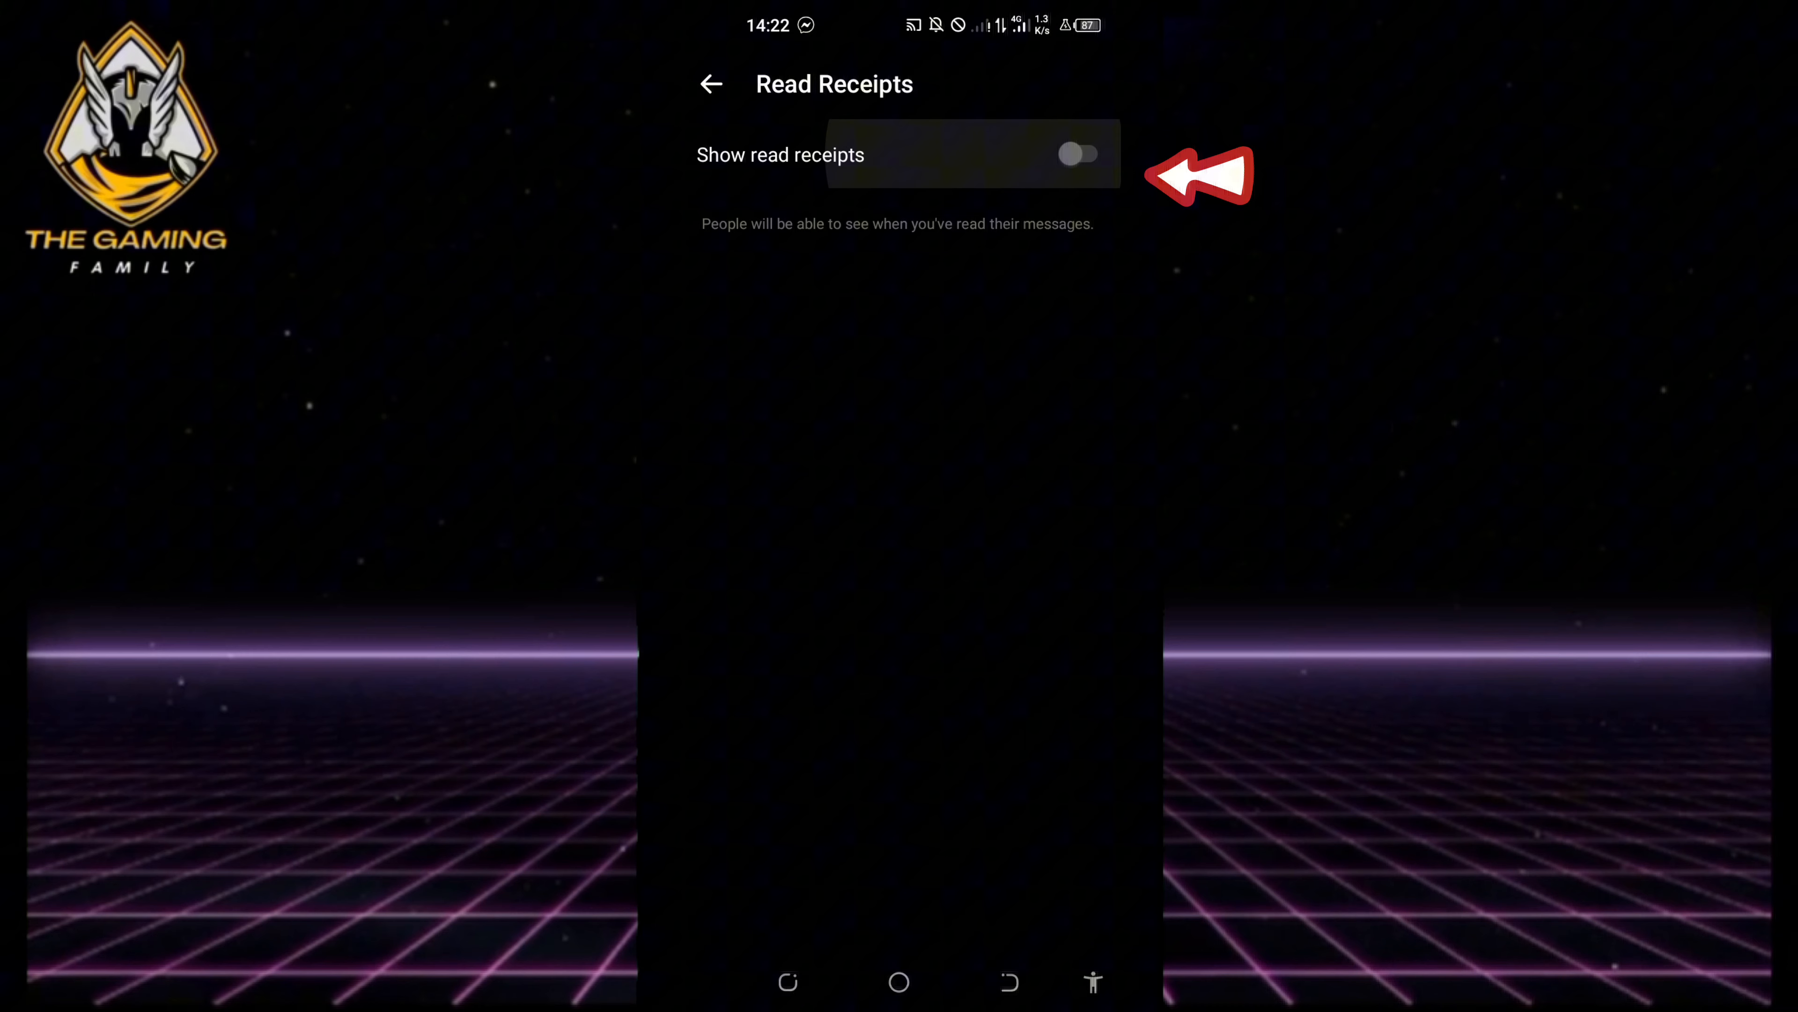
click(1077, 153)
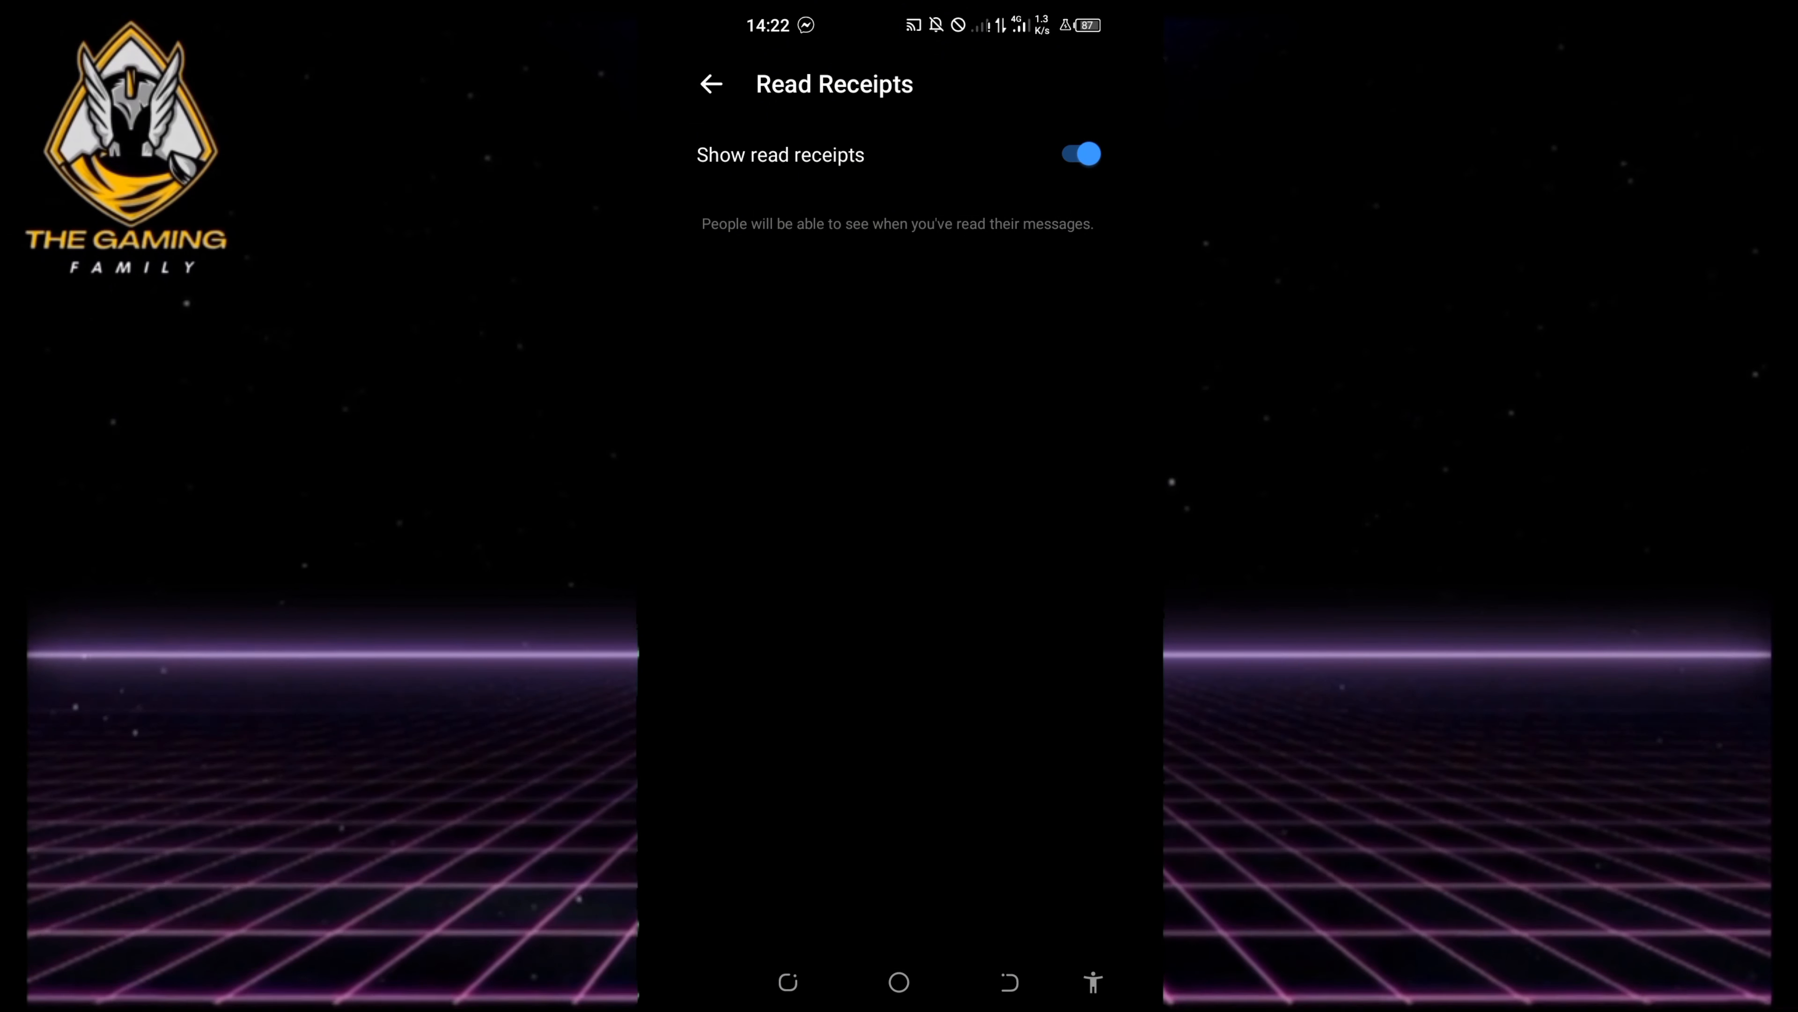